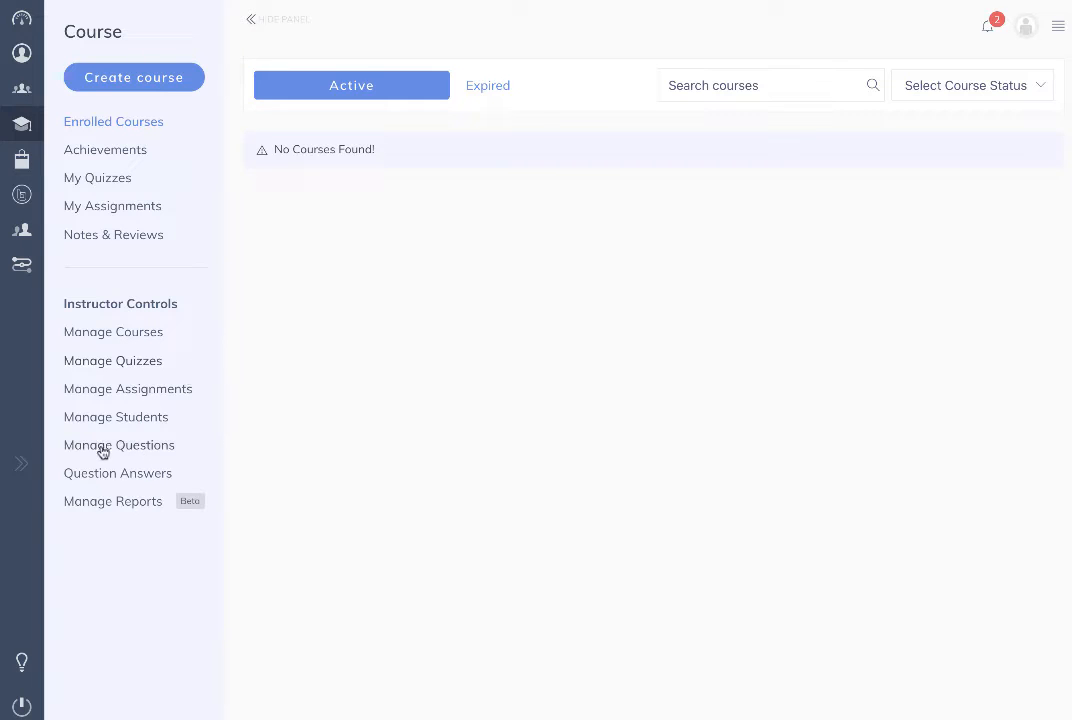
{"action": "mouse_move", "coordinate": [276, 458]}
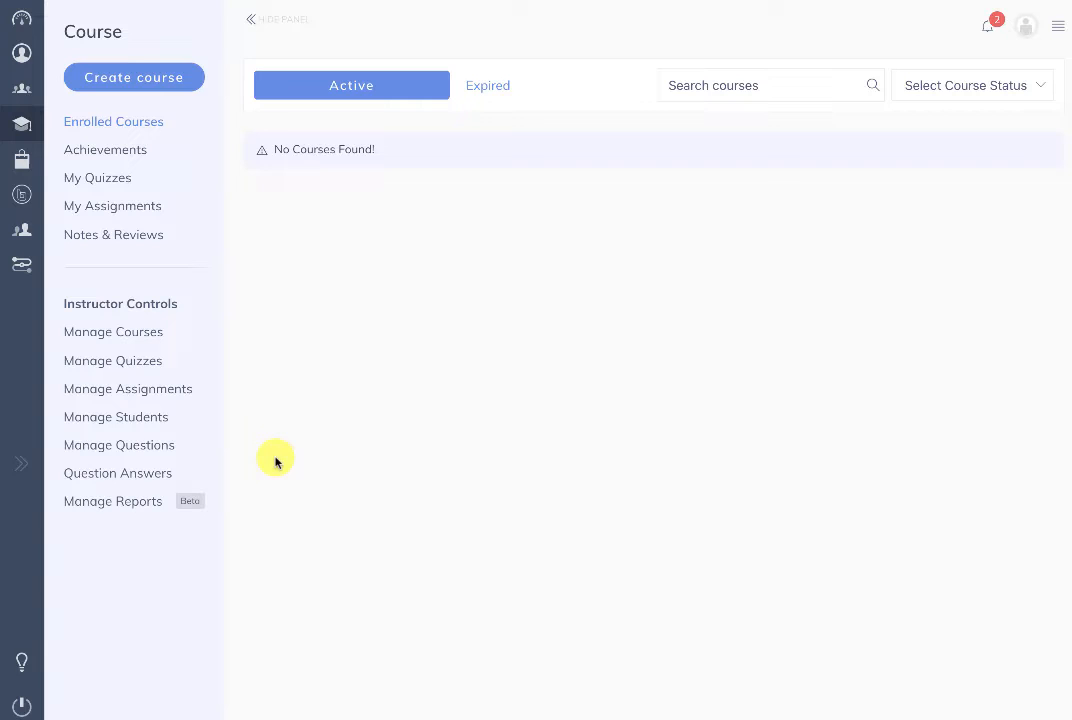
Step: Go to Manage Questions under Instructor Controls to list the Germany Capital question
{"action": "left_click", "coordinate": [120, 444]}
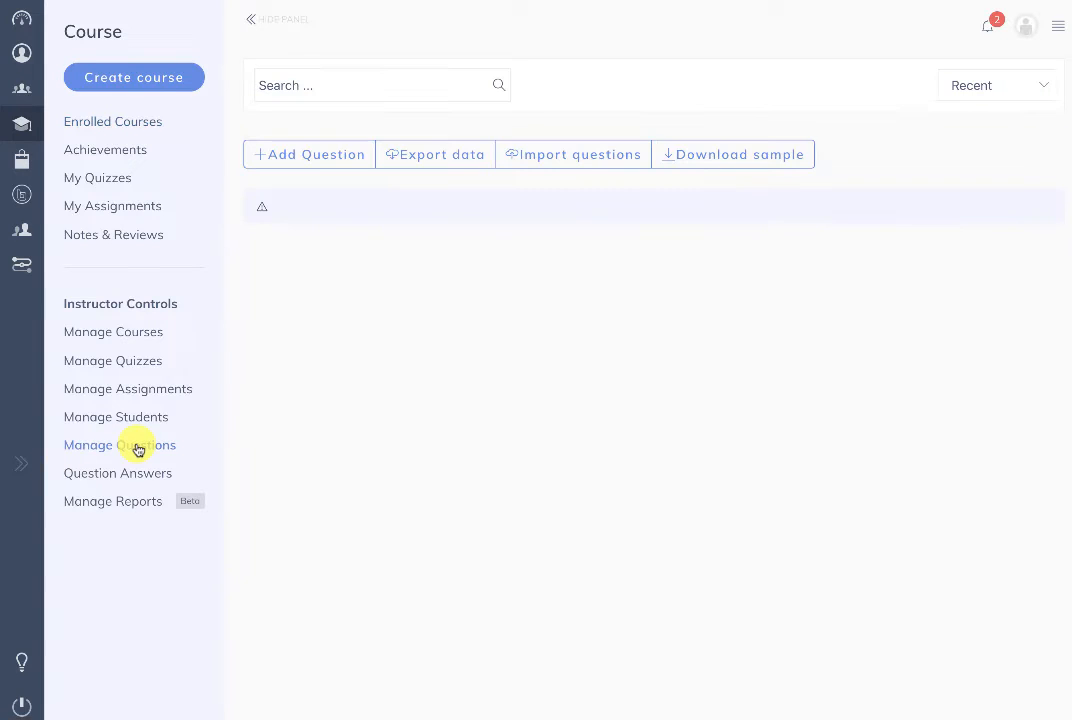
{"action": "left_click", "coordinate": [120, 444]}
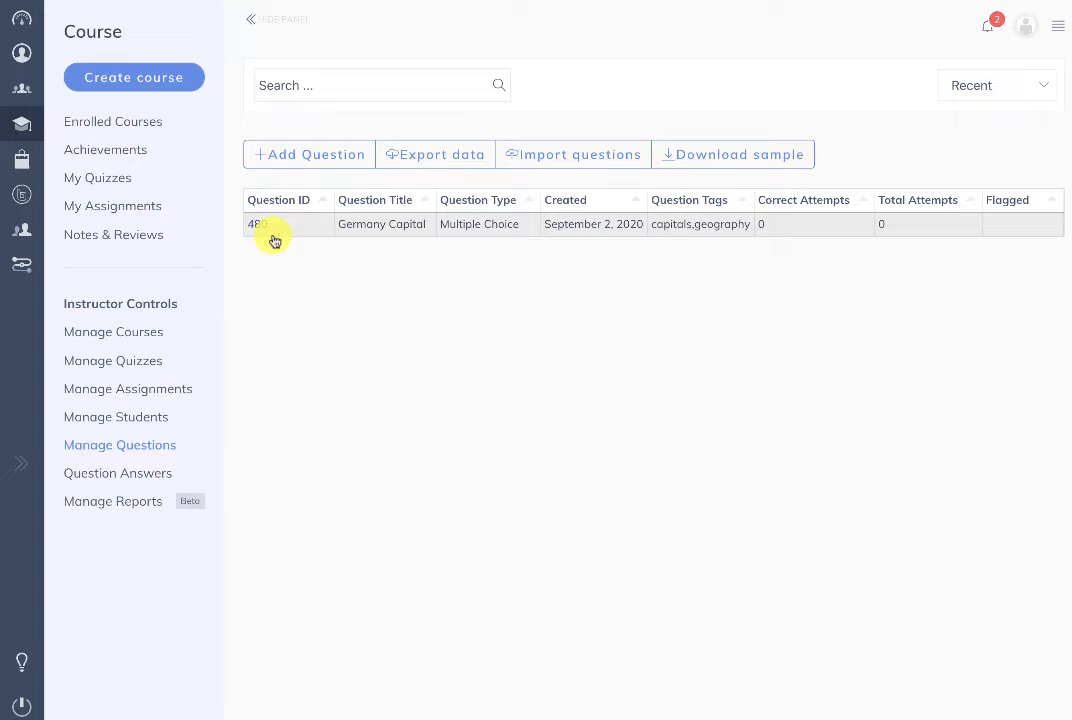
{"action": "mouse_move", "coordinate": [464, 234]}
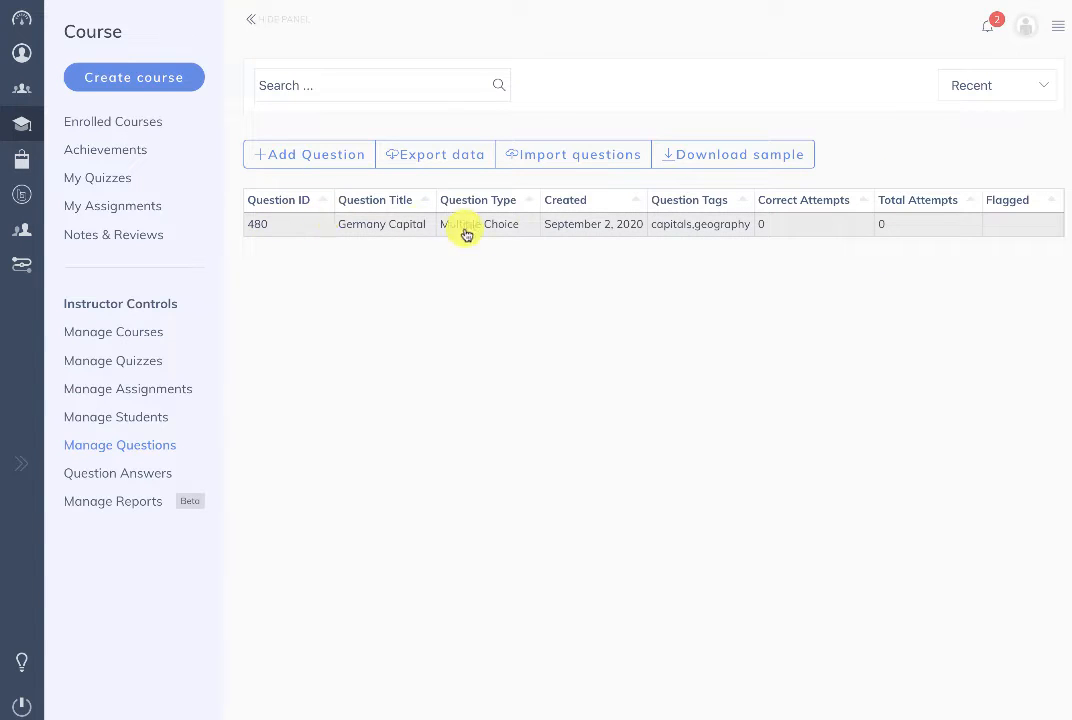
{"action": "mouse_move", "coordinate": [260, 224]}
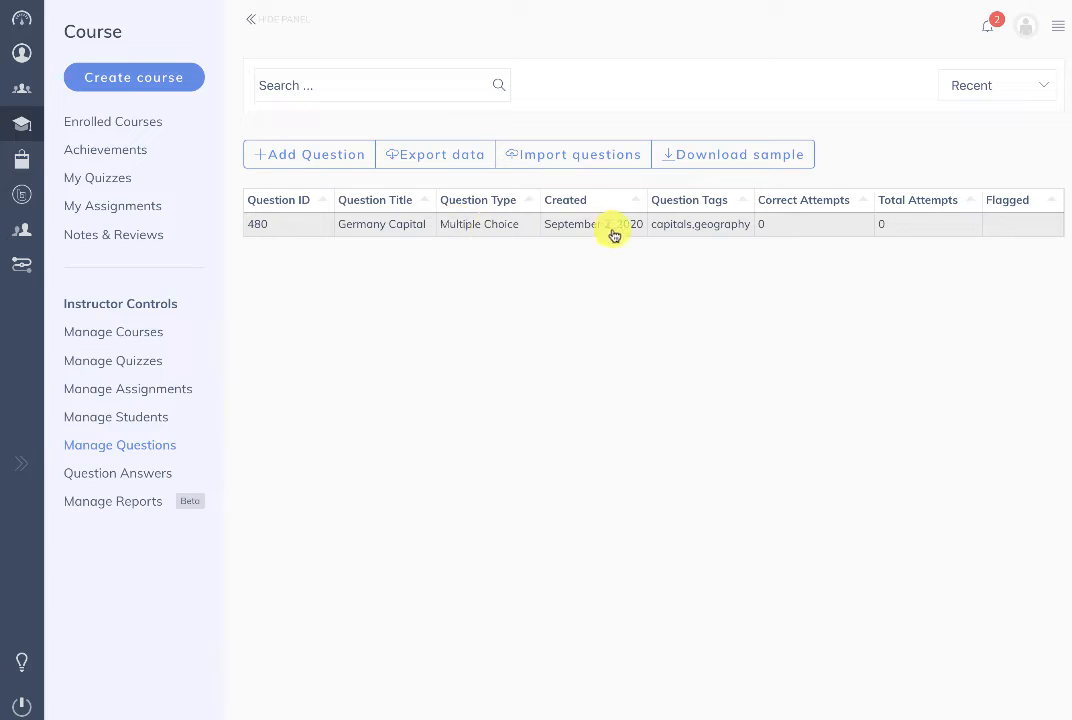
{"action": "mouse_move", "coordinate": [586, 246]}
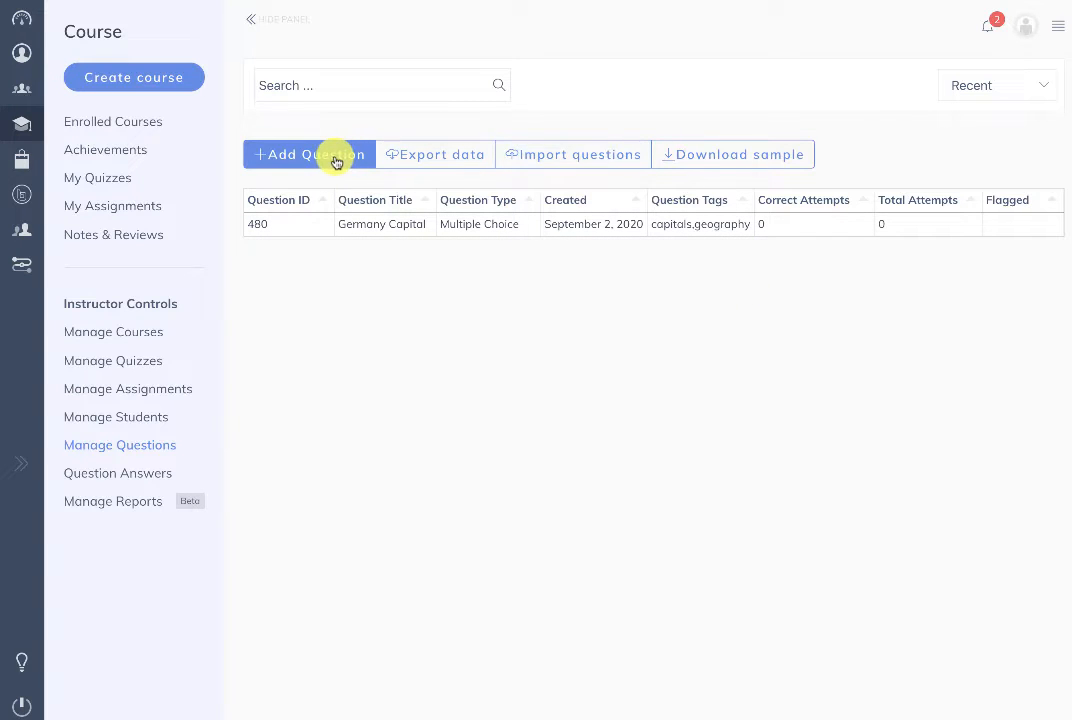
Step: Create a new question titled 'Sample True false' of type true/false
{"action": "left_click", "coordinate": [308, 154]}
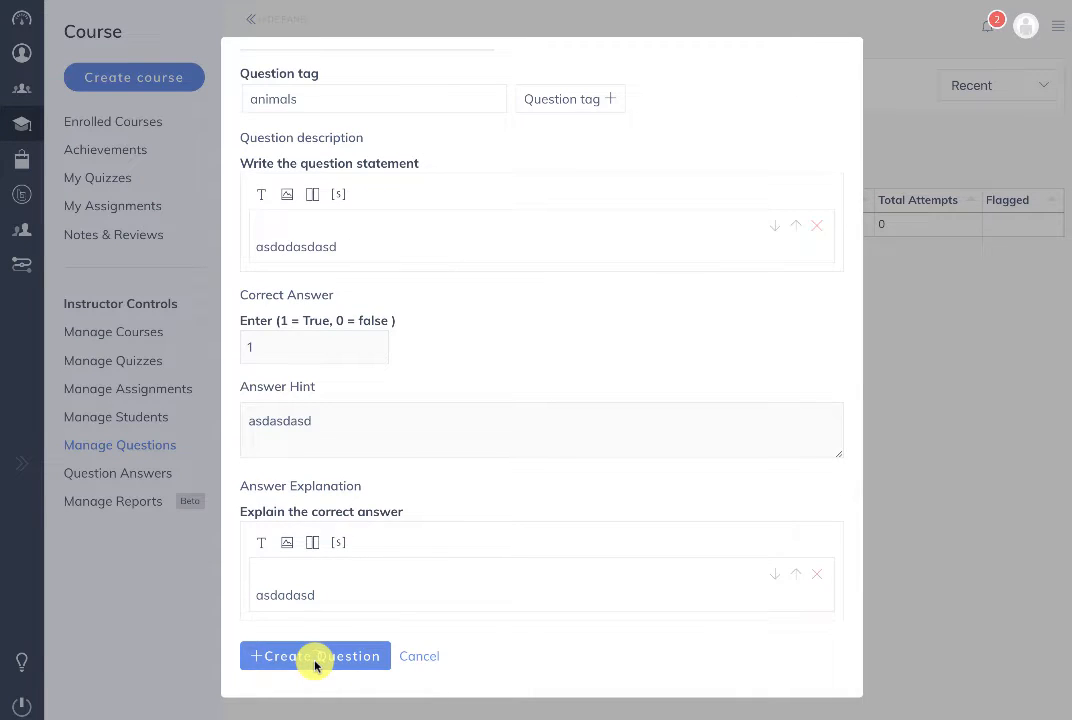
{"action": "left_click", "coordinate": [316, 656]}
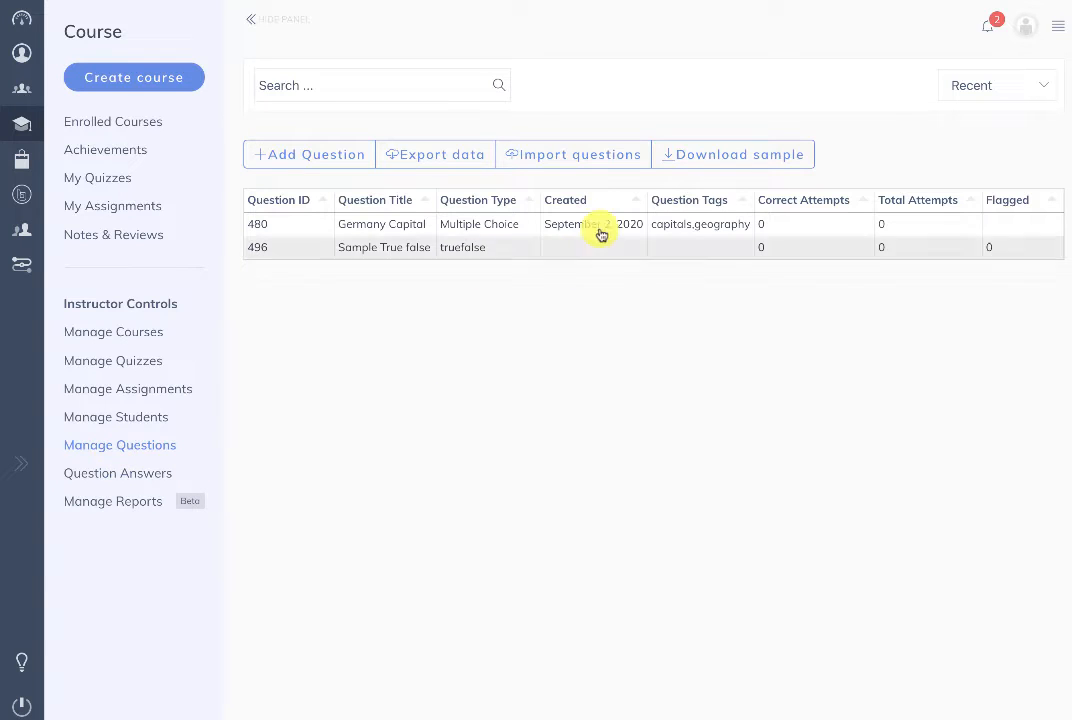
Step: Download the sample questions file for the Multiple Choice Single Answer type
{"action": "left_click", "coordinate": [732, 154]}
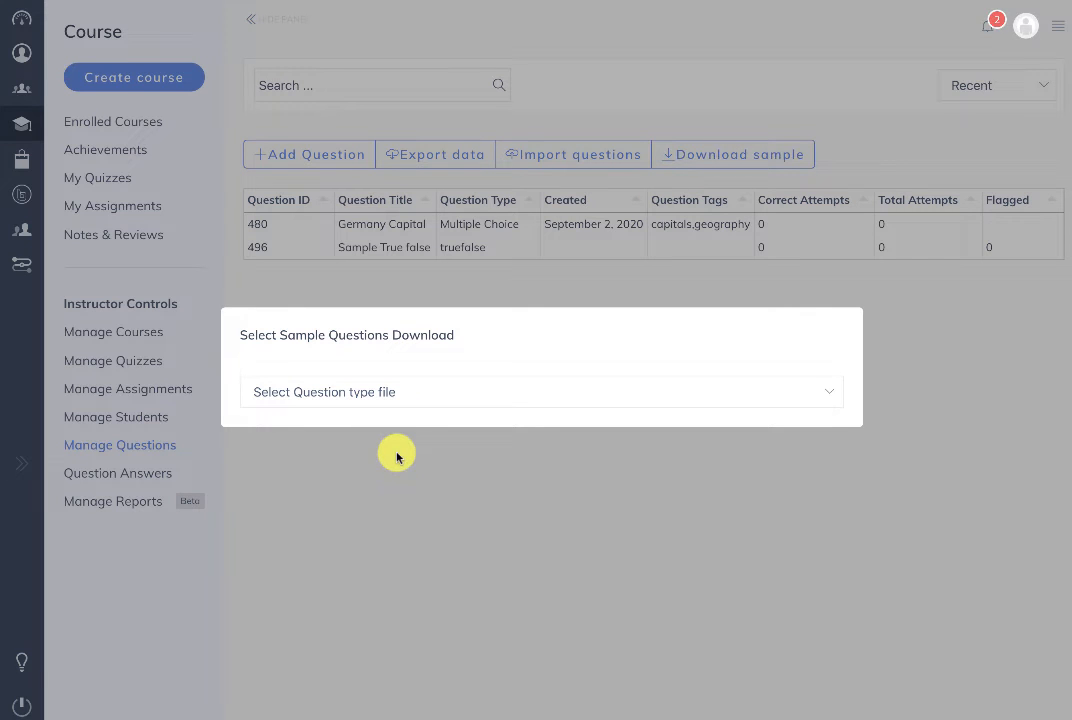
{"action": "left_click", "coordinate": [540, 390]}
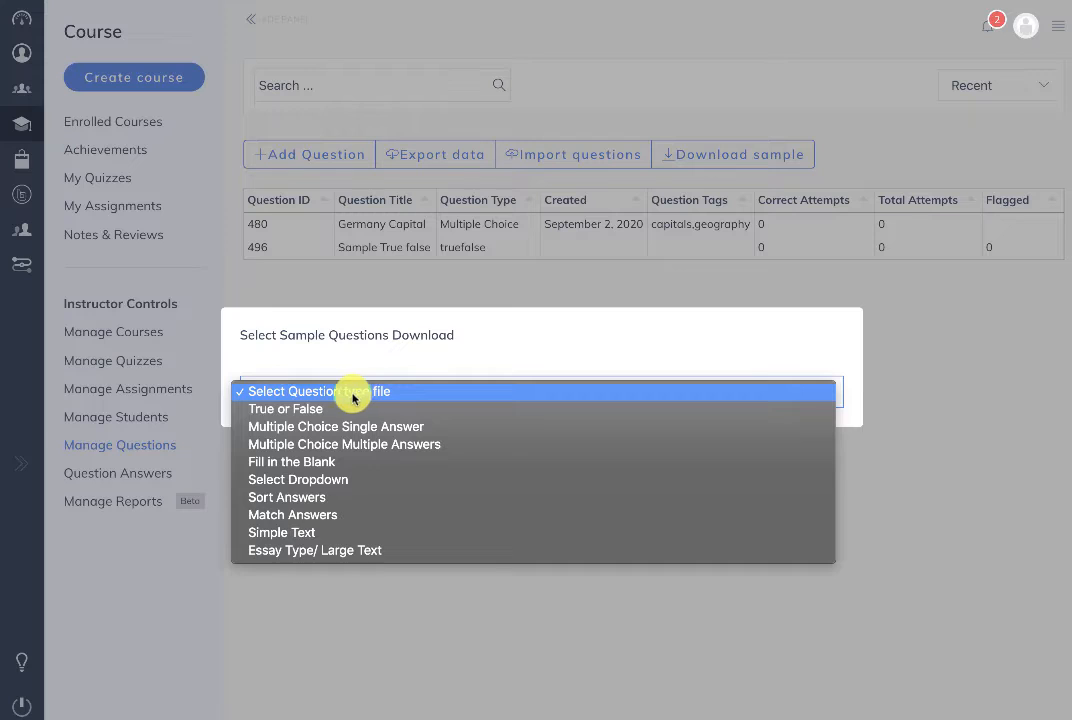
{"action": "mouse_move", "coordinate": [296, 408]}
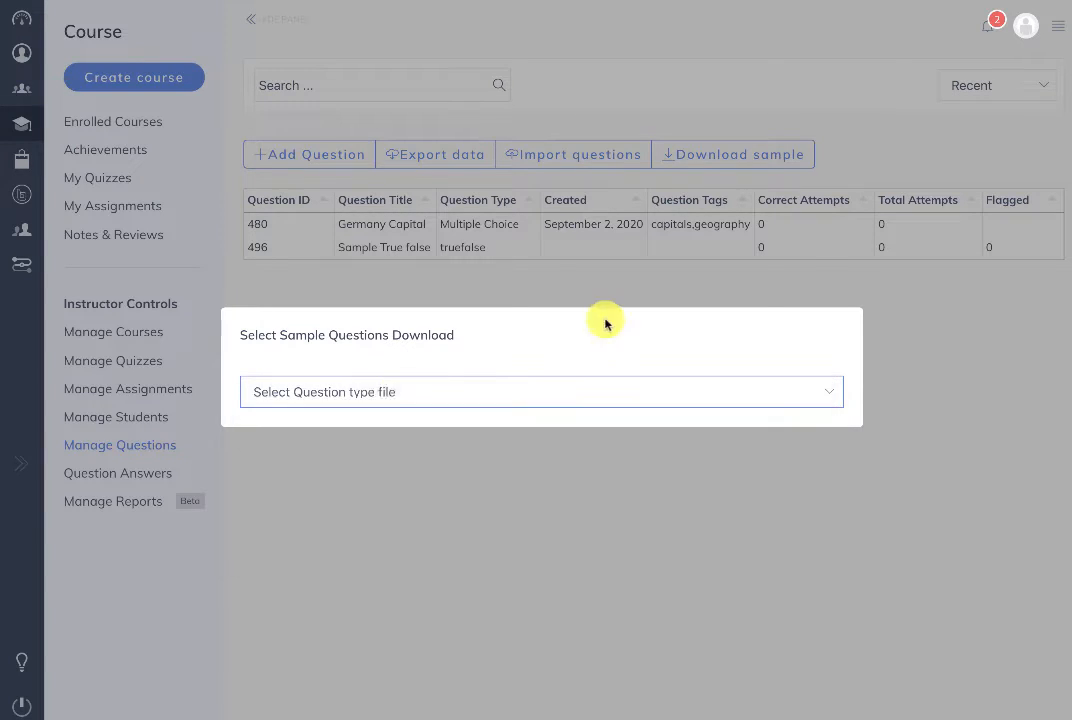
{"action": "left_click", "coordinate": [540, 390]}
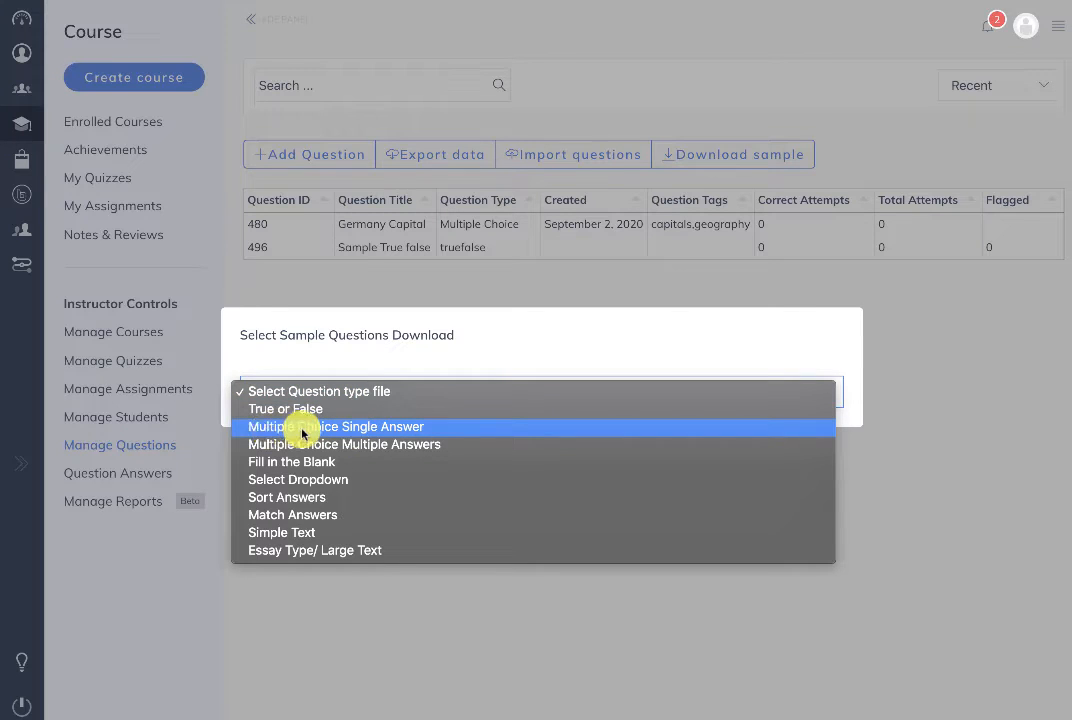
{"action": "left_click", "coordinate": [336, 428]}
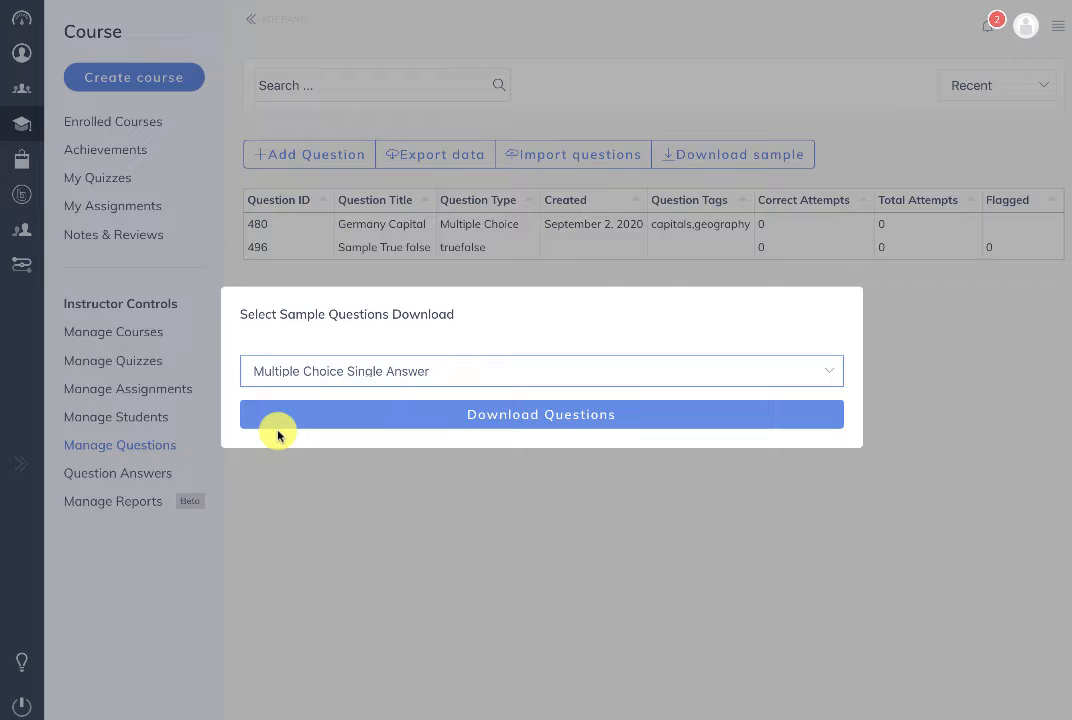
{"action": "left_click", "coordinate": [540, 414]}
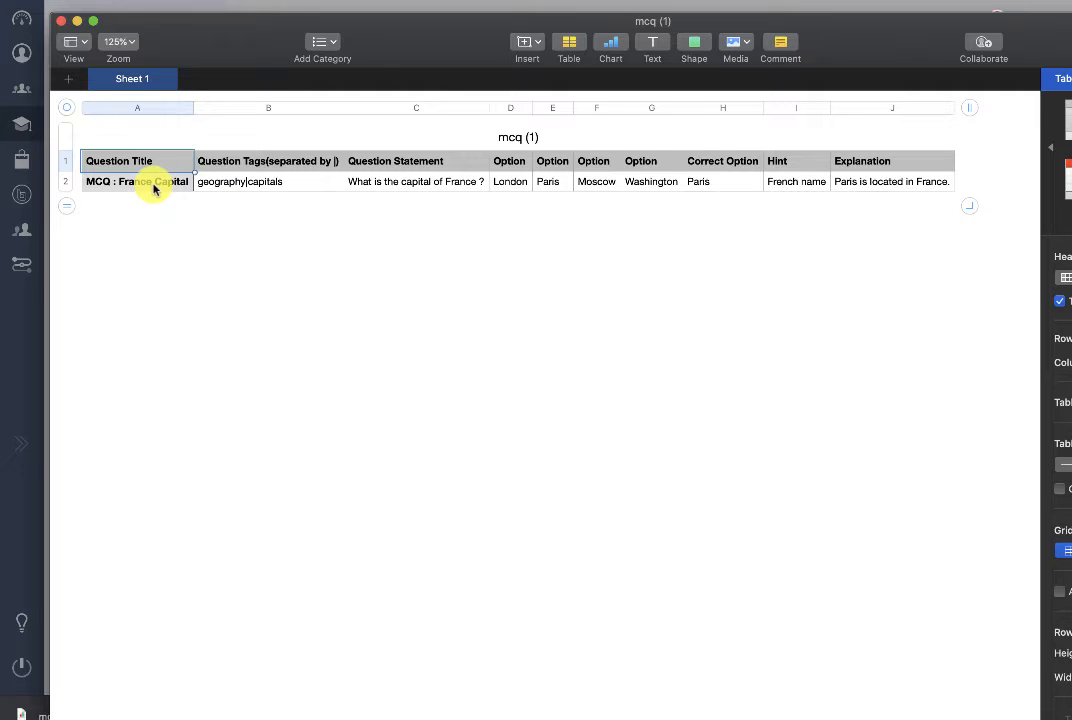
Step: Review the France Capital row and add a fifth option column containing 'Berlin'
{"action": "left_click", "coordinate": [268, 180]}
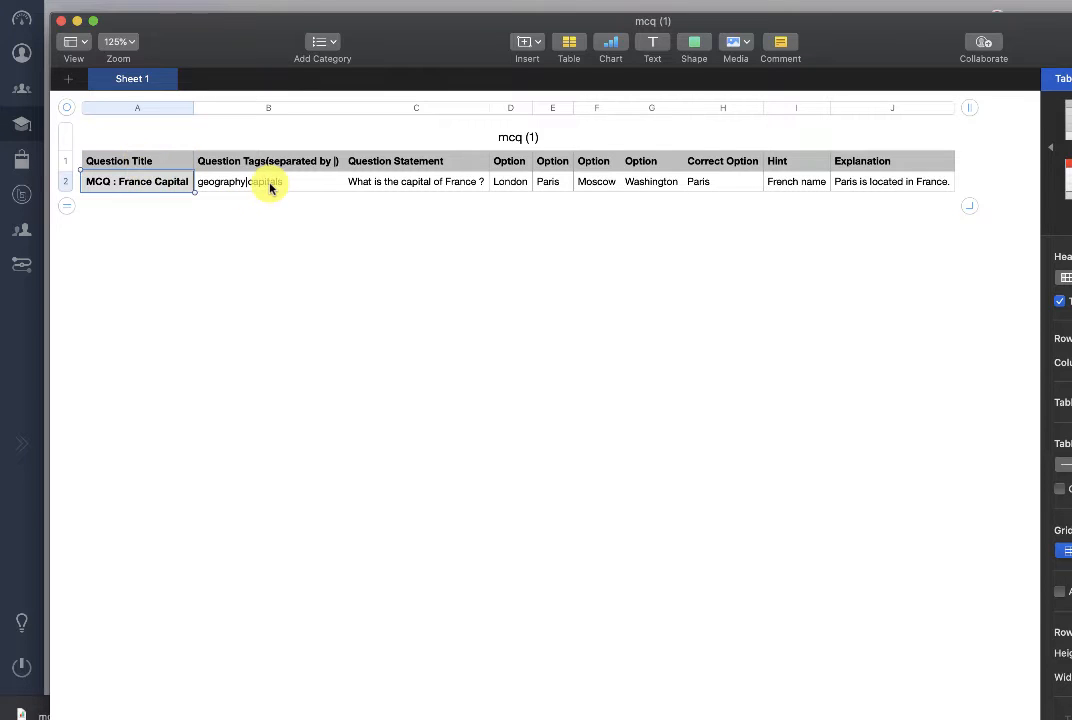
{"action": "left_click", "coordinate": [268, 160]}
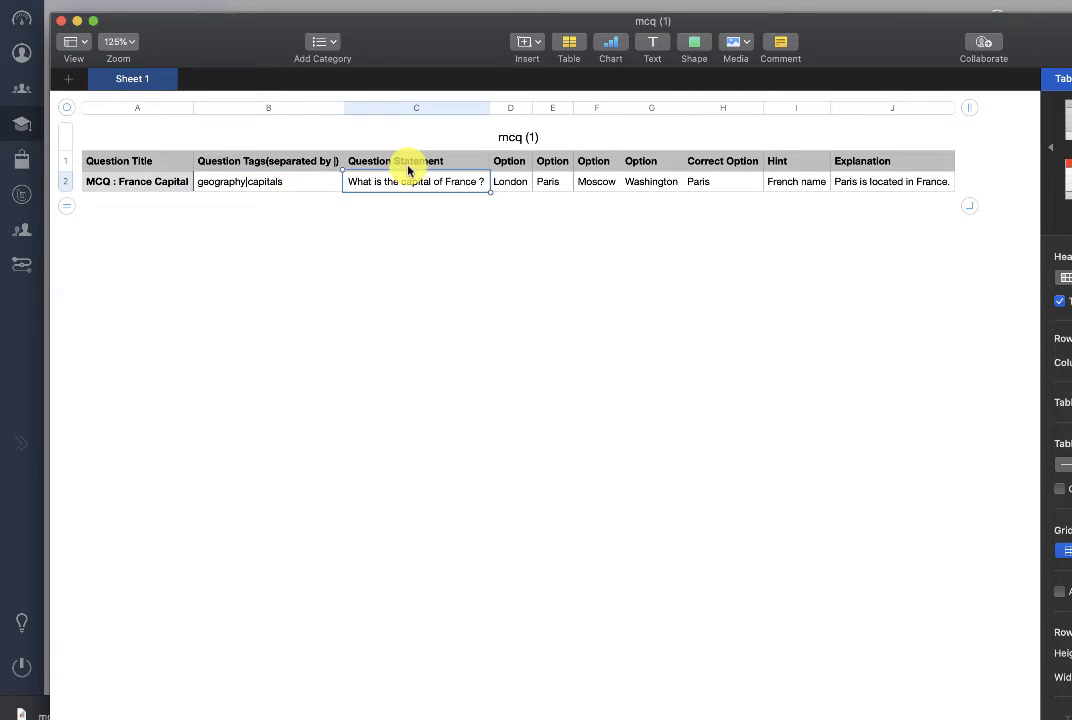
{"action": "left_click", "coordinate": [510, 180]}
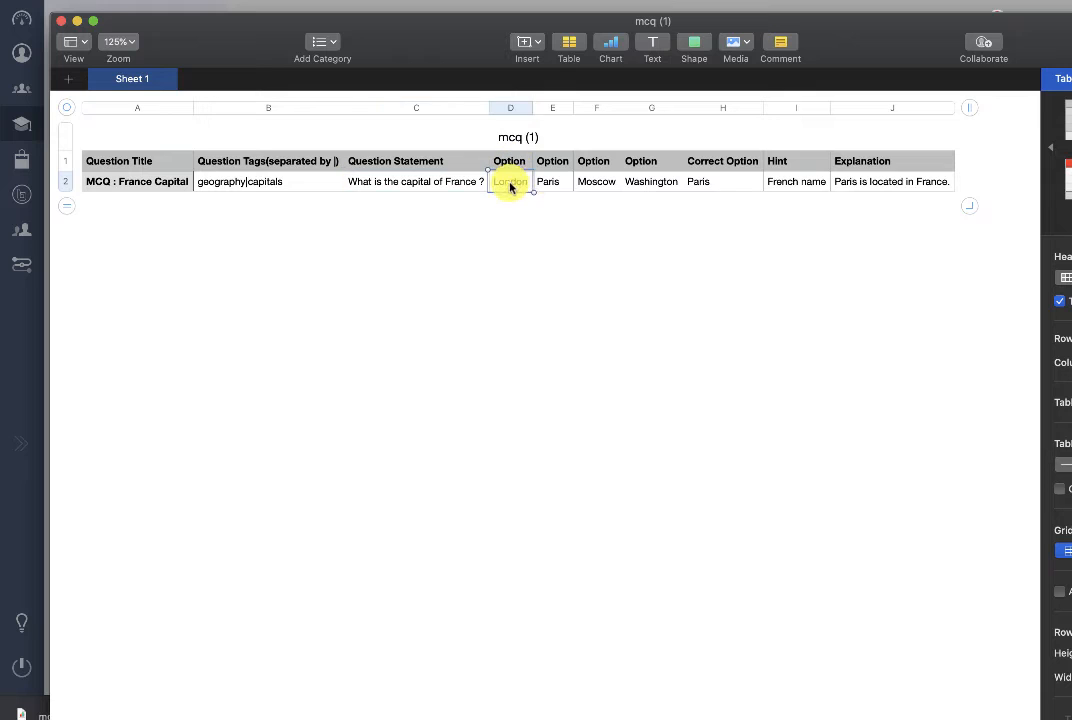
{"action": "left_click", "coordinate": [652, 180]}
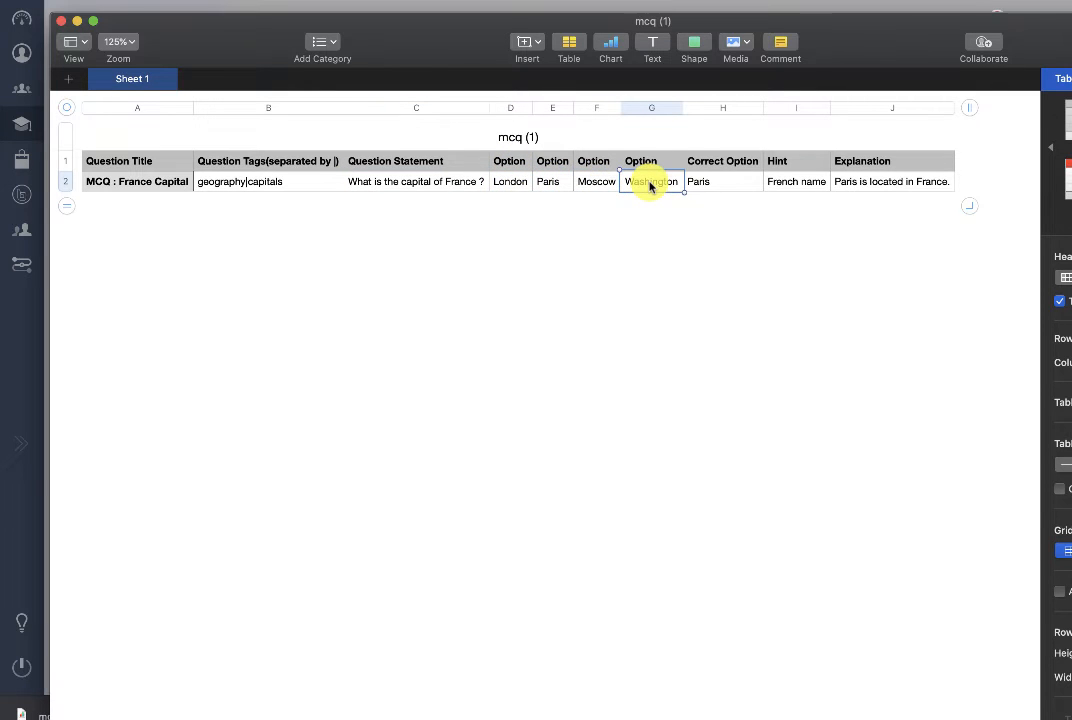
{"action": "left_click", "coordinate": [674, 108]}
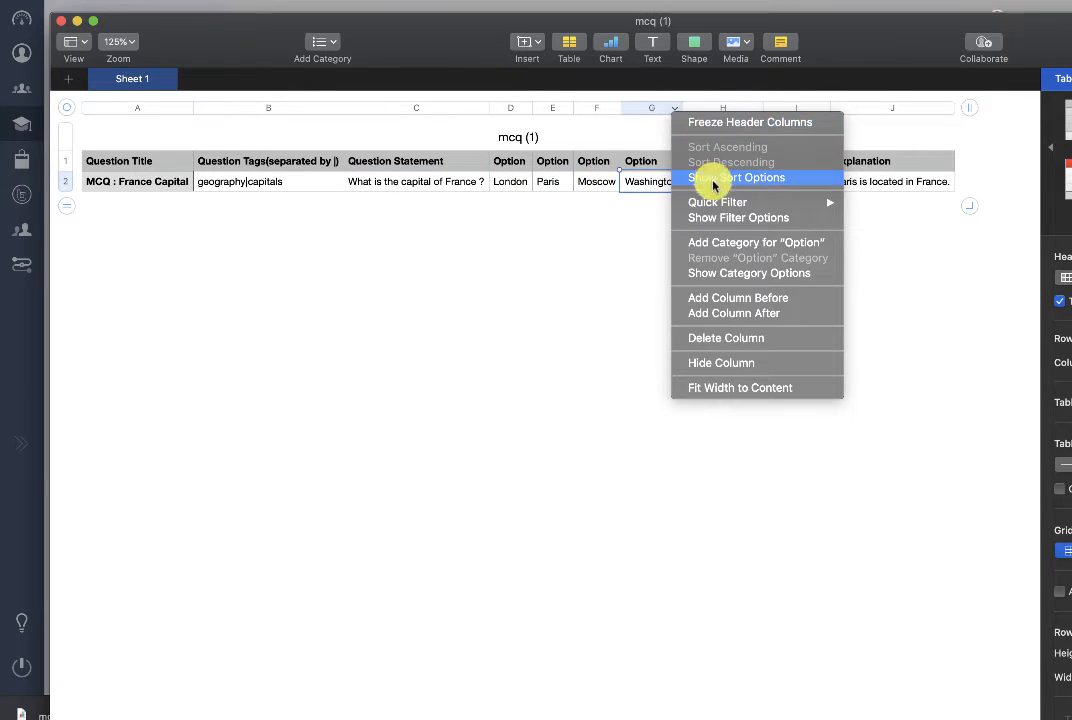
{"action": "mouse_move", "coordinate": [732, 312]}
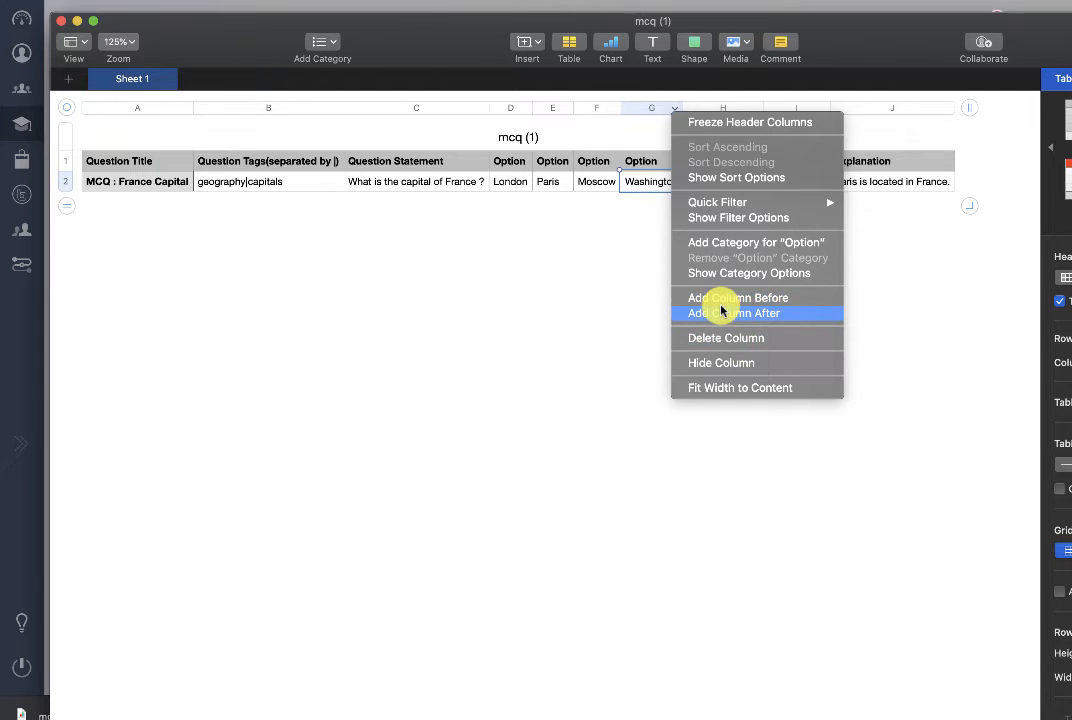
{"action": "left_click", "coordinate": [732, 312]}
{"action": "type", "text": "Op"}
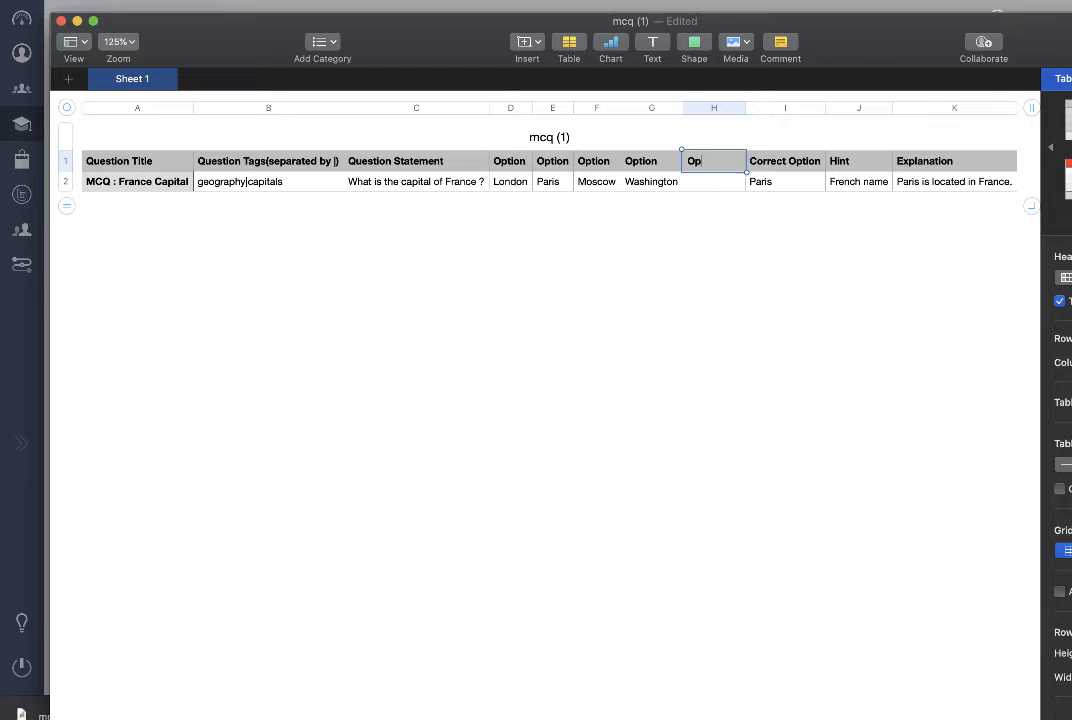
{"action": "type", "text": "Berlin"}
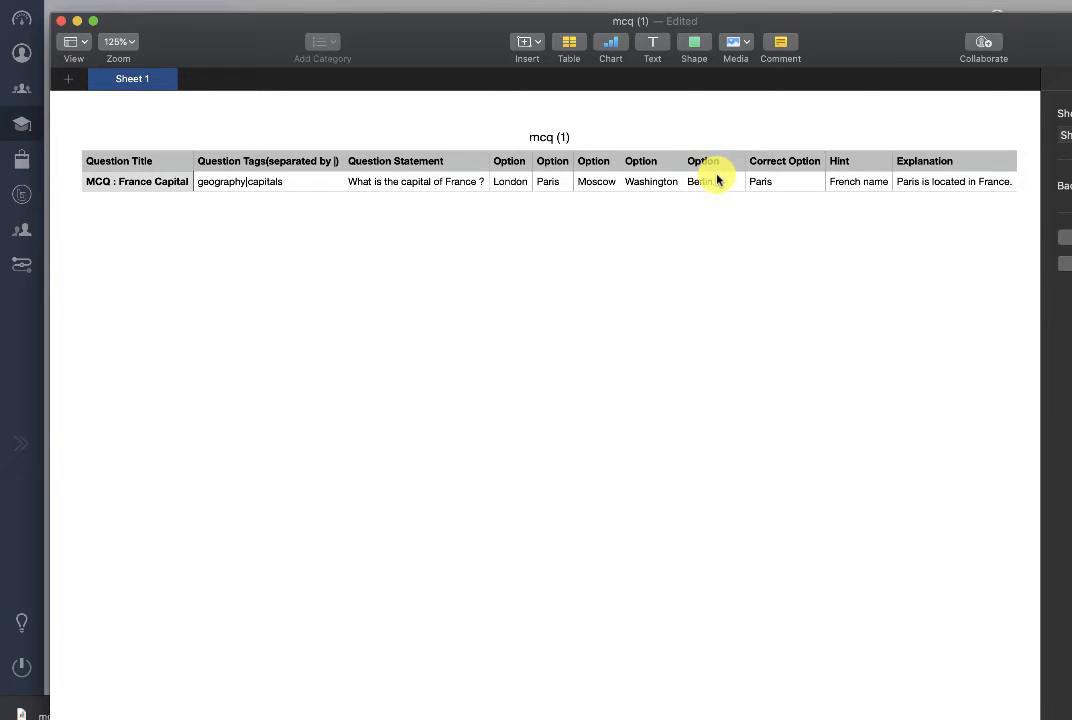
{"action": "left_click", "coordinate": [784, 180]}
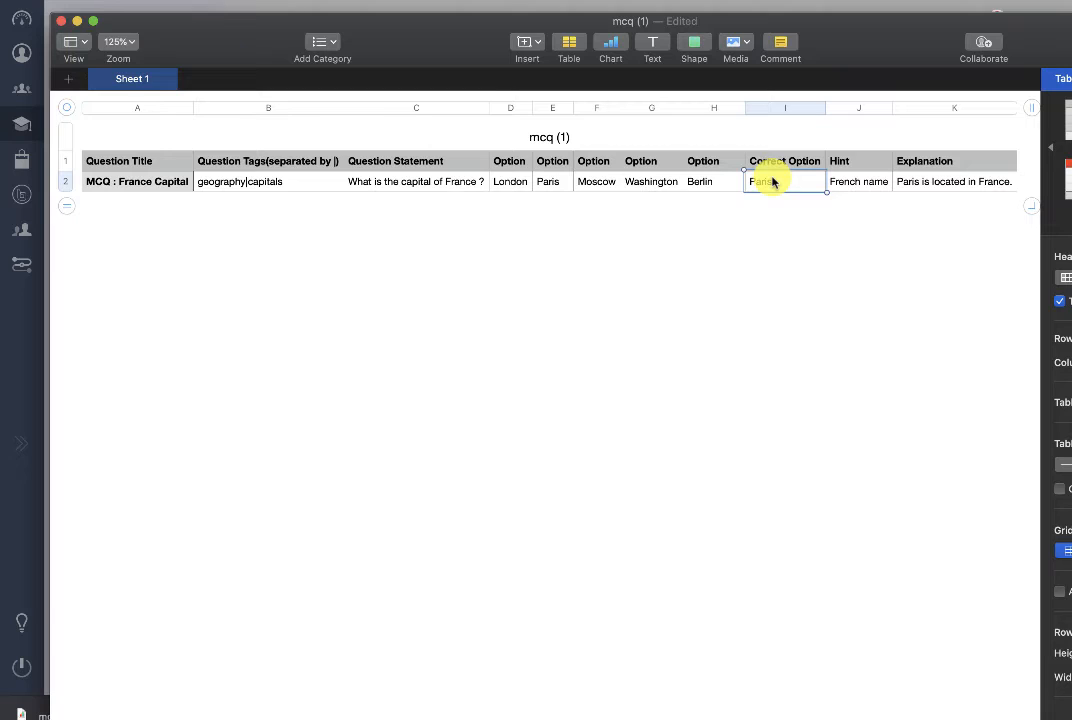
Step: Check Paris as the correct answer, then insert a new row above for the Germany capital question
{"action": "left_click", "coordinate": [552, 180]}
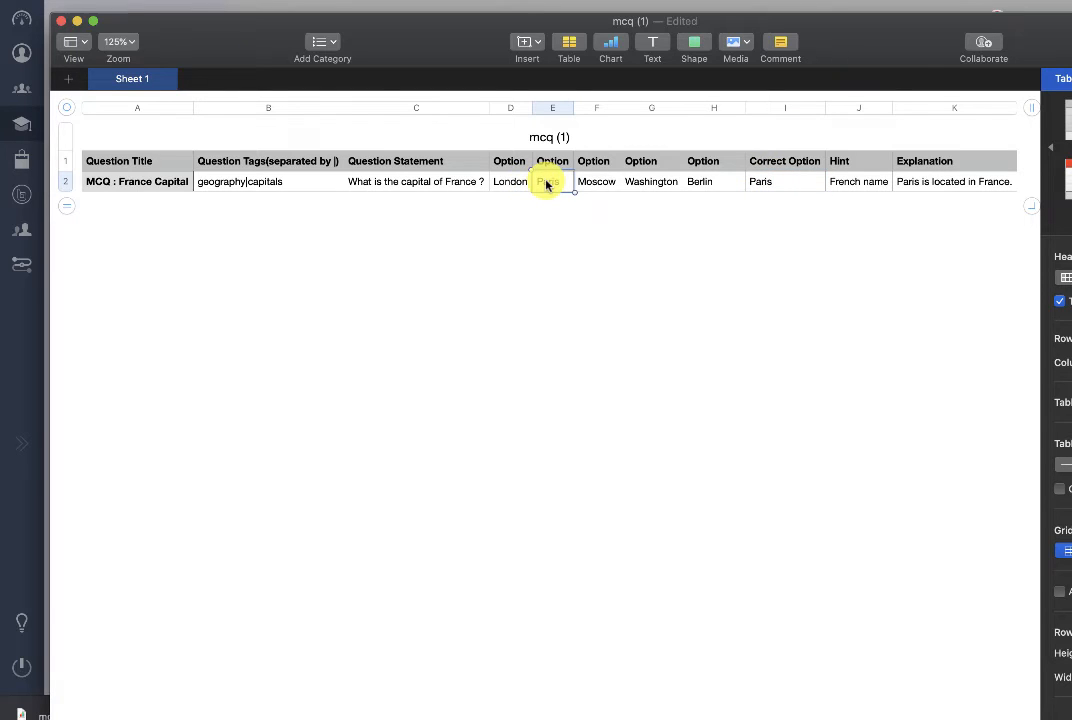
{"action": "left_click", "coordinate": [784, 180]}
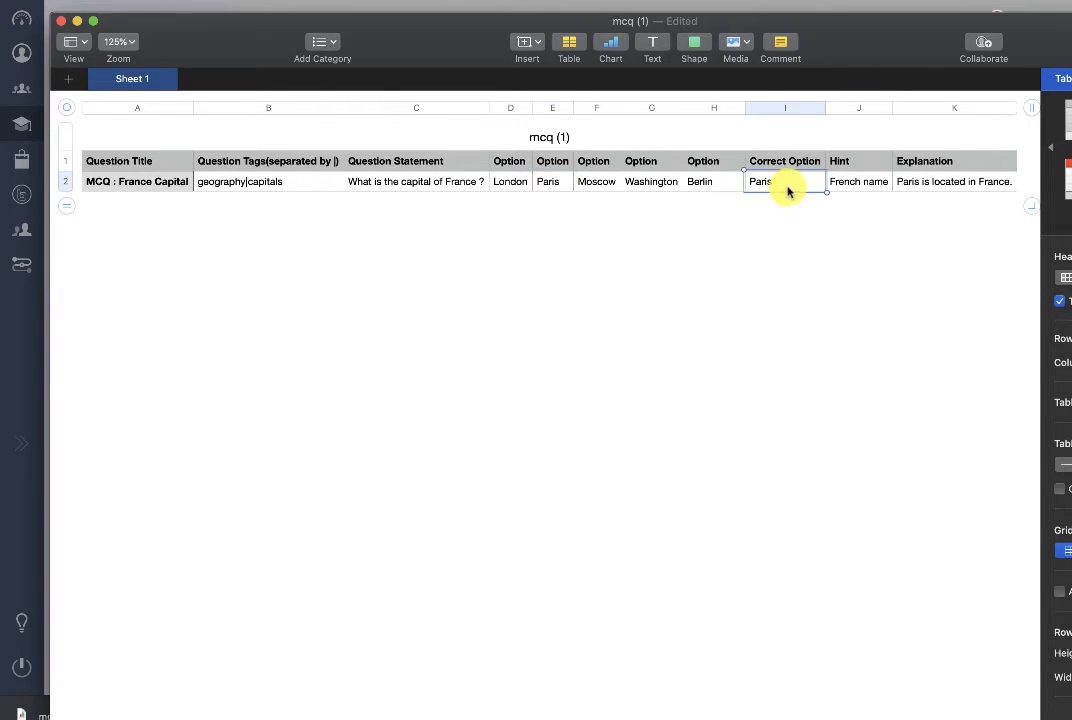
{"action": "mouse_move", "coordinate": [888, 236]}
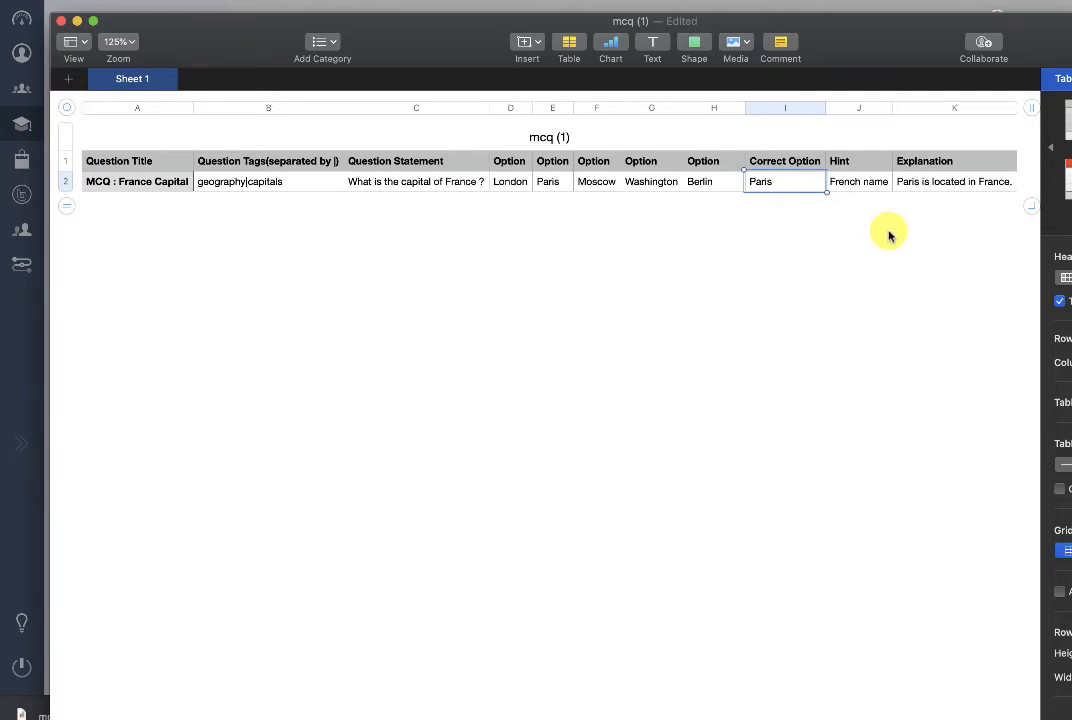
{"action": "left_click", "coordinate": [952, 180]}
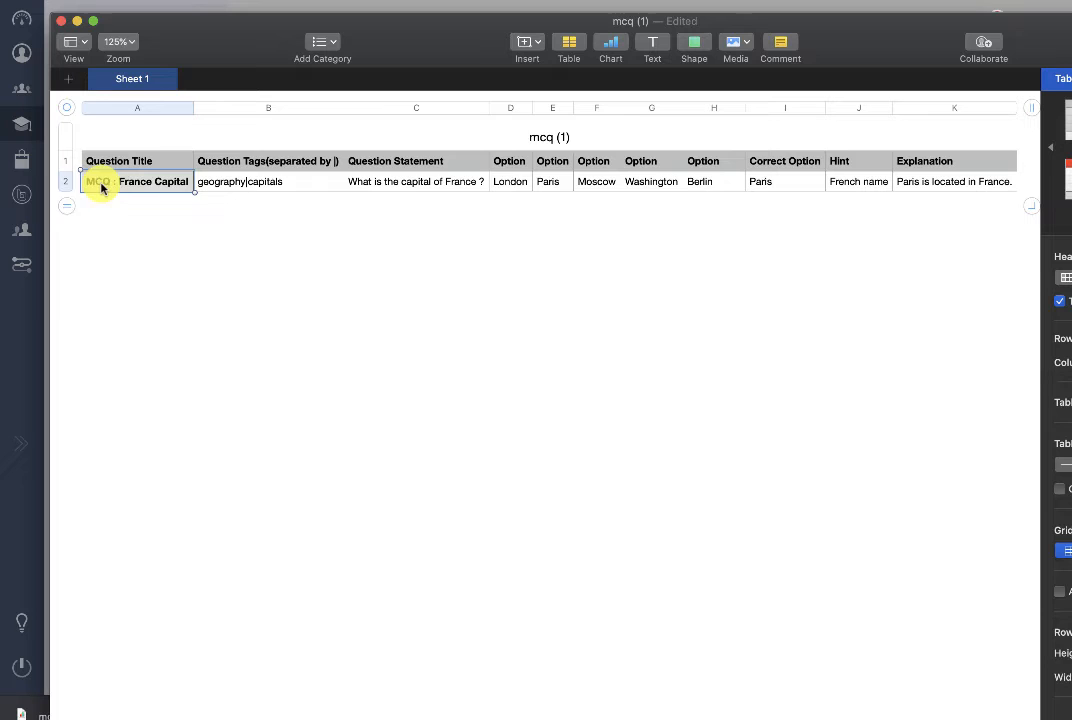
{"action": "right_click", "coordinate": [98, 180]}
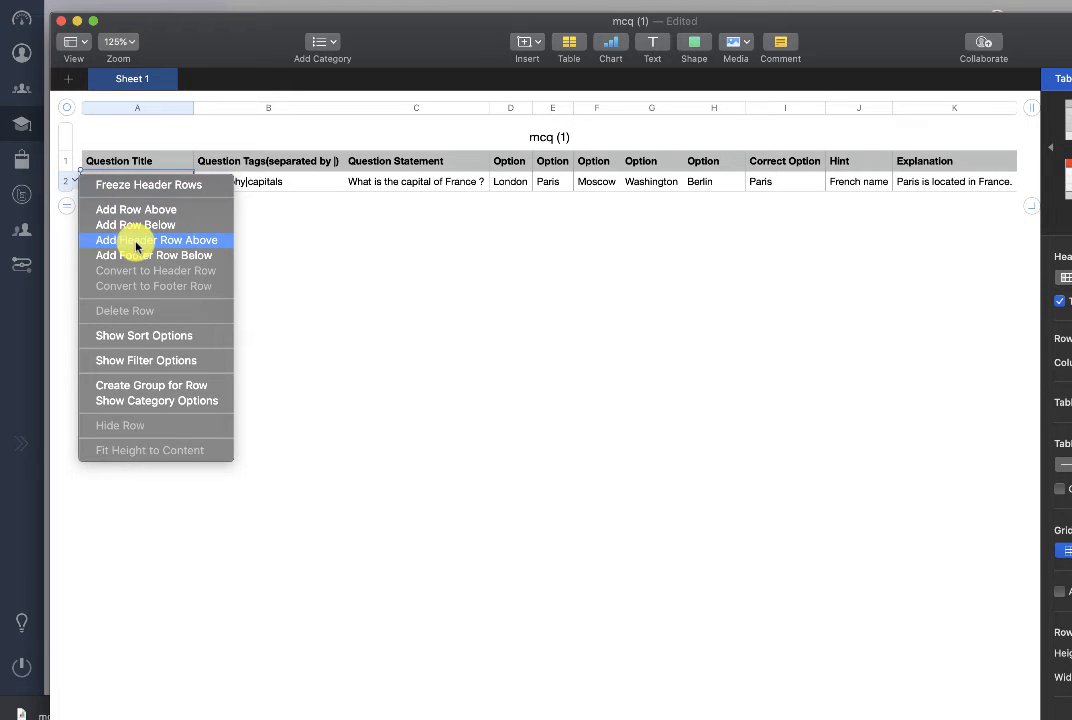
{"action": "left_click", "coordinate": [156, 240]}
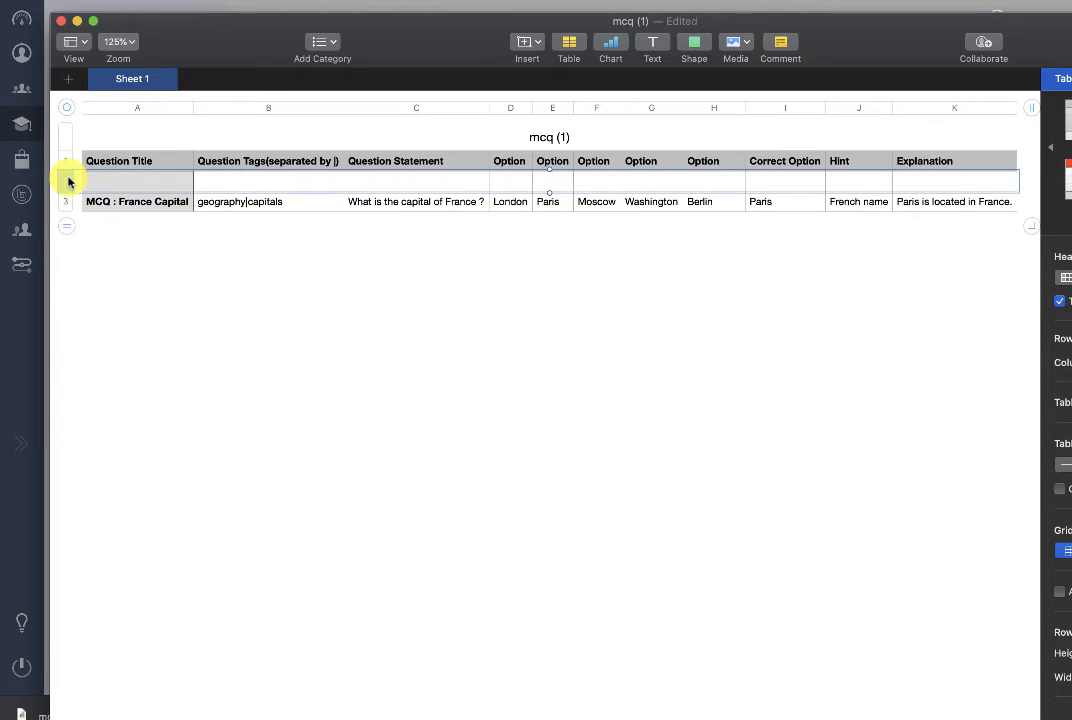
{"action": "left_click", "coordinate": [64, 200]}
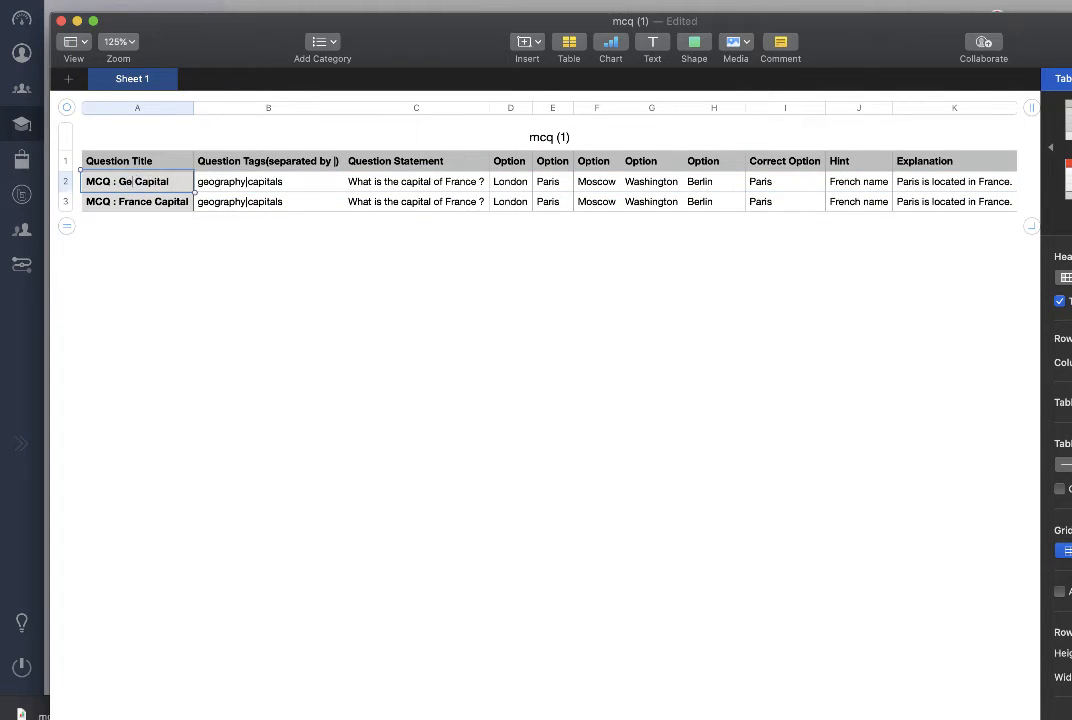
Step: Upload the edited CSV file in the Import questions dialog to add its questions to the bank
{"action": "left_click", "coordinate": [120, 10]}
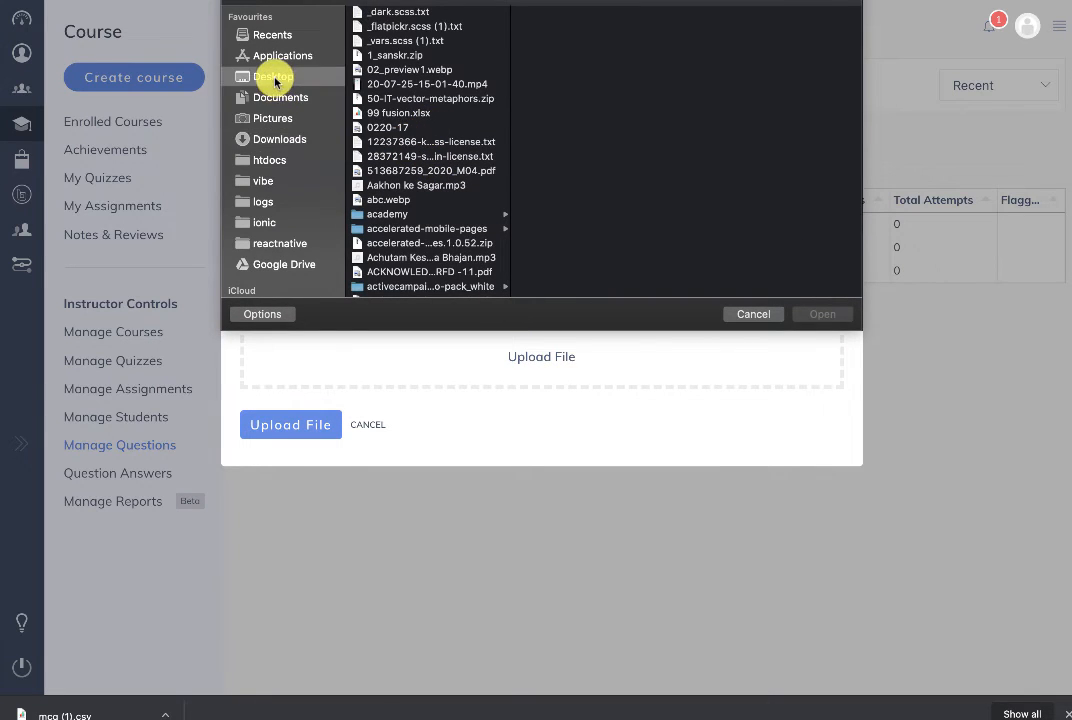
{"action": "left_click", "coordinate": [752, 314]}
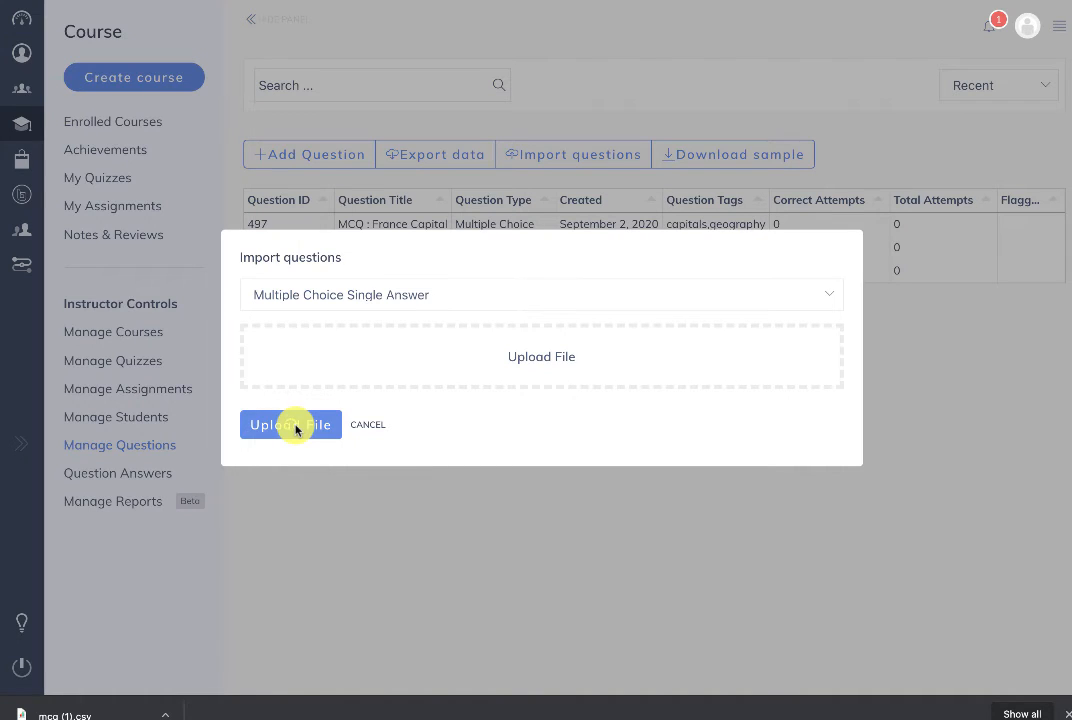
{"action": "left_click", "coordinate": [292, 424]}
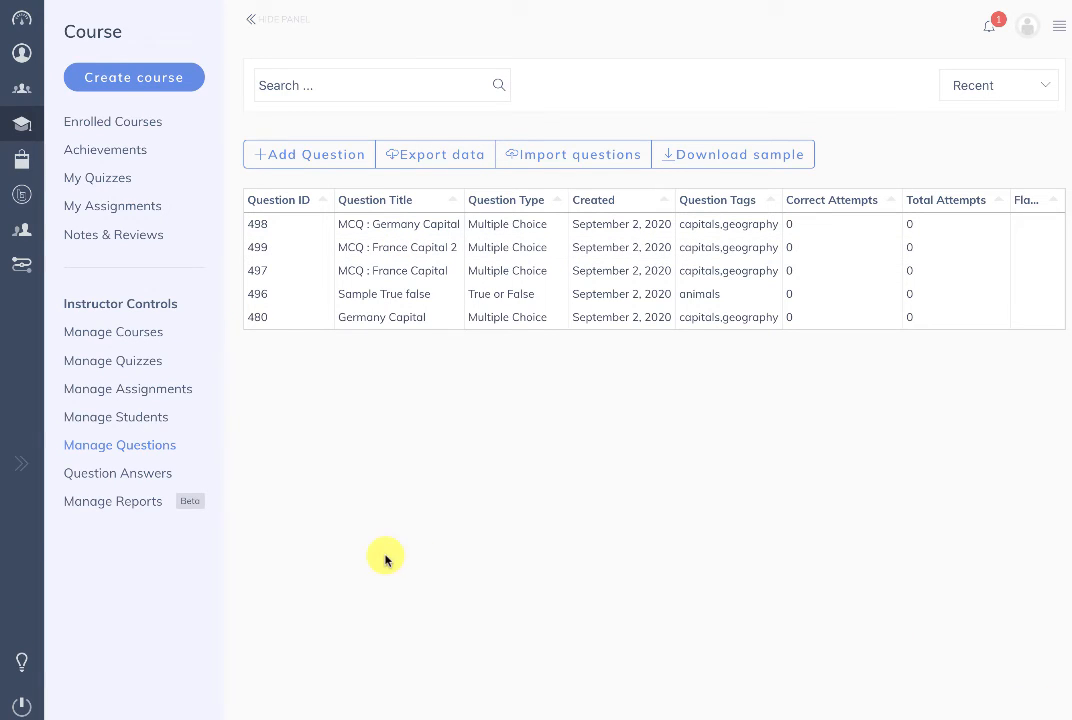
Step: From Manage Quizzes, view Test Quiz as a learner and start the attempt
{"action": "left_click", "coordinate": [112, 360]}
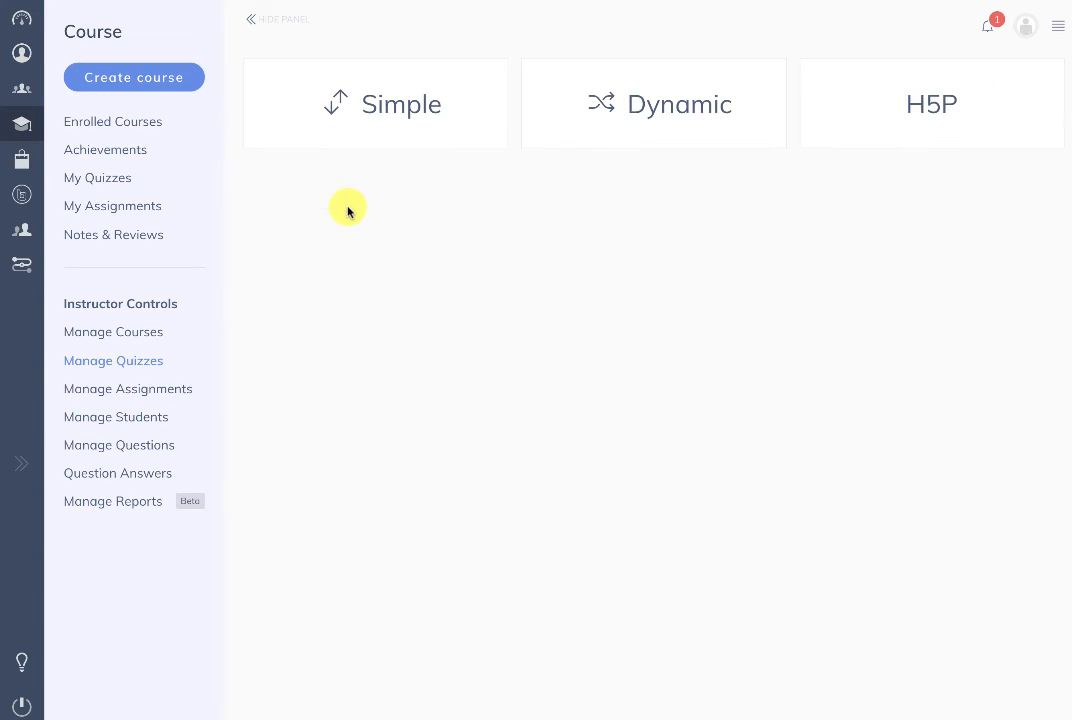
{"action": "left_click", "coordinate": [376, 104]}
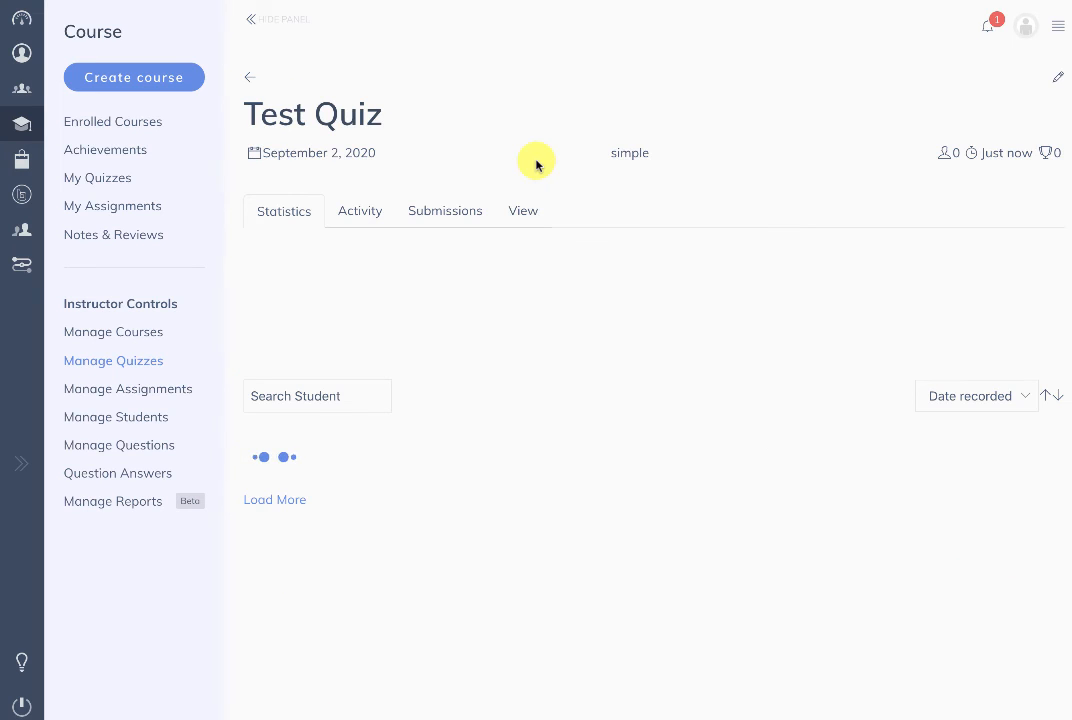
{"action": "left_click", "coordinate": [522, 212]}
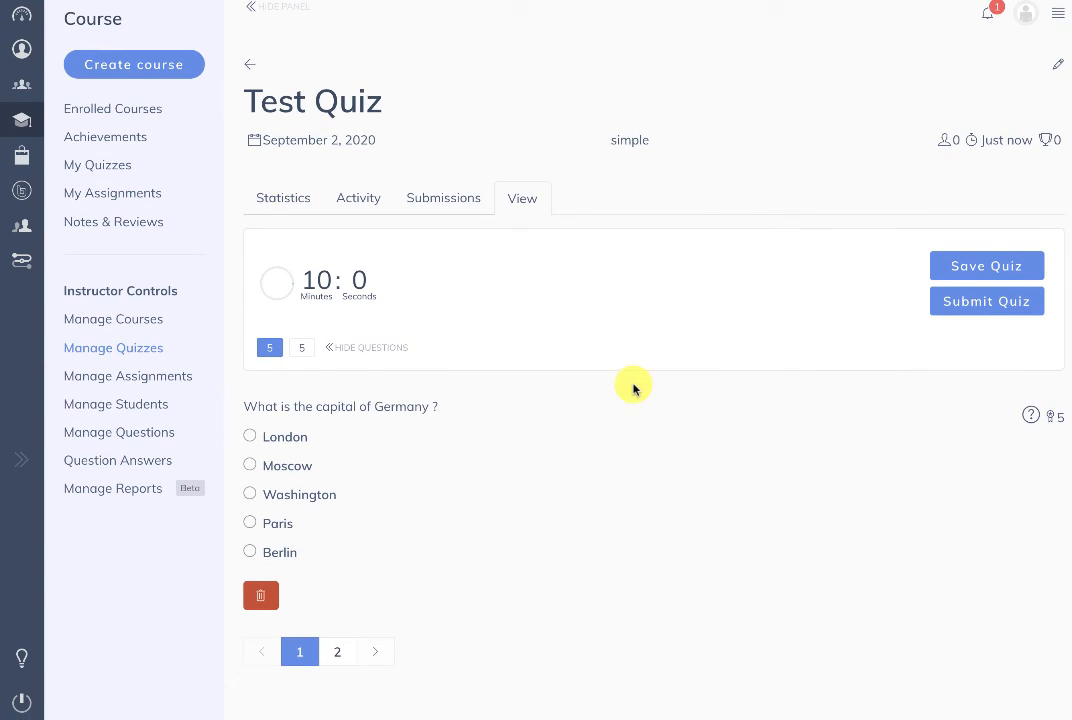
{"action": "left_click", "coordinate": [250, 468]}
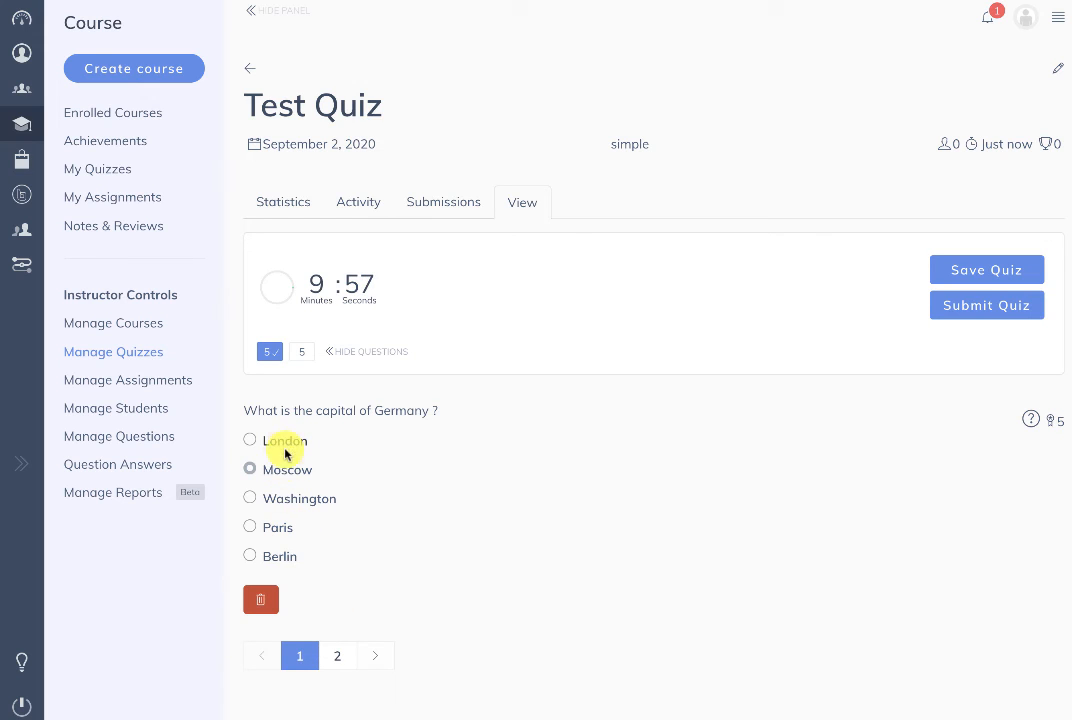
Step: Answer Berlin then Paris, submit the quiz for a 10/10 score, and return to Manage Questions
{"action": "left_click", "coordinate": [336, 656]}
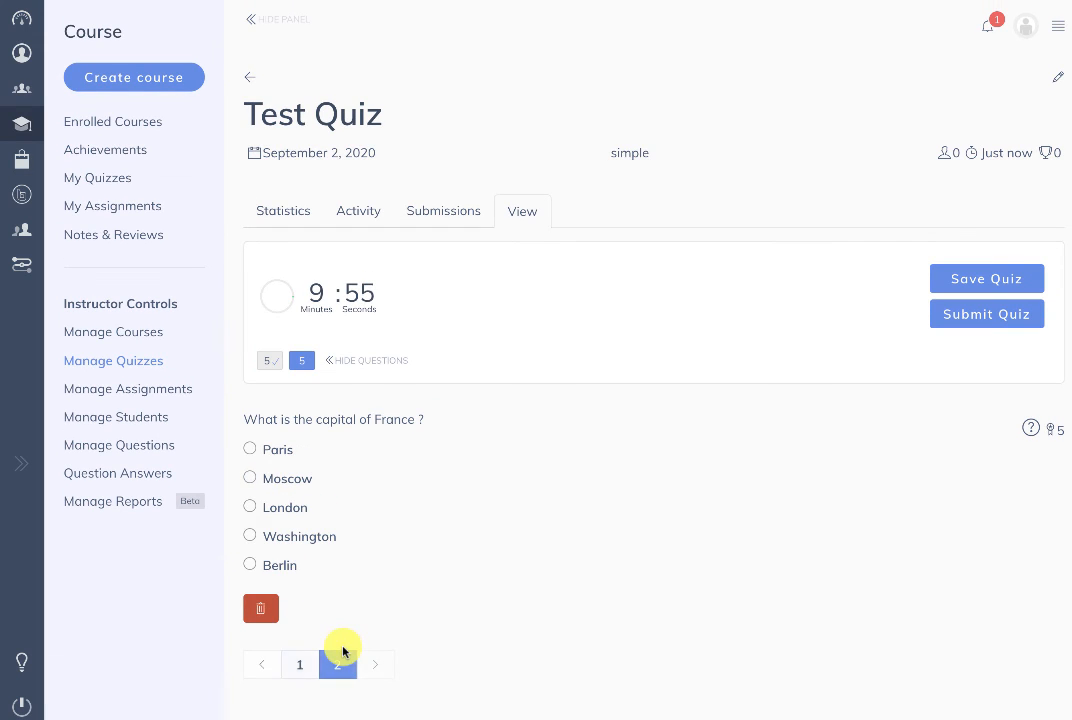
{"action": "left_click", "coordinate": [336, 664]}
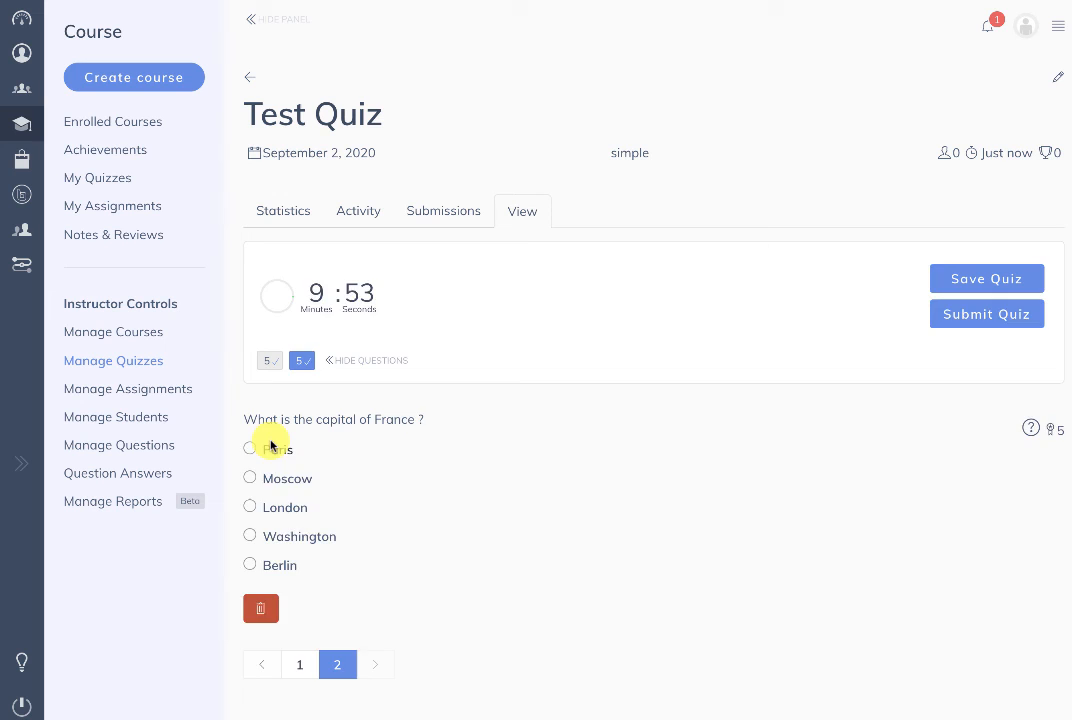
{"action": "left_click", "coordinate": [986, 312]}
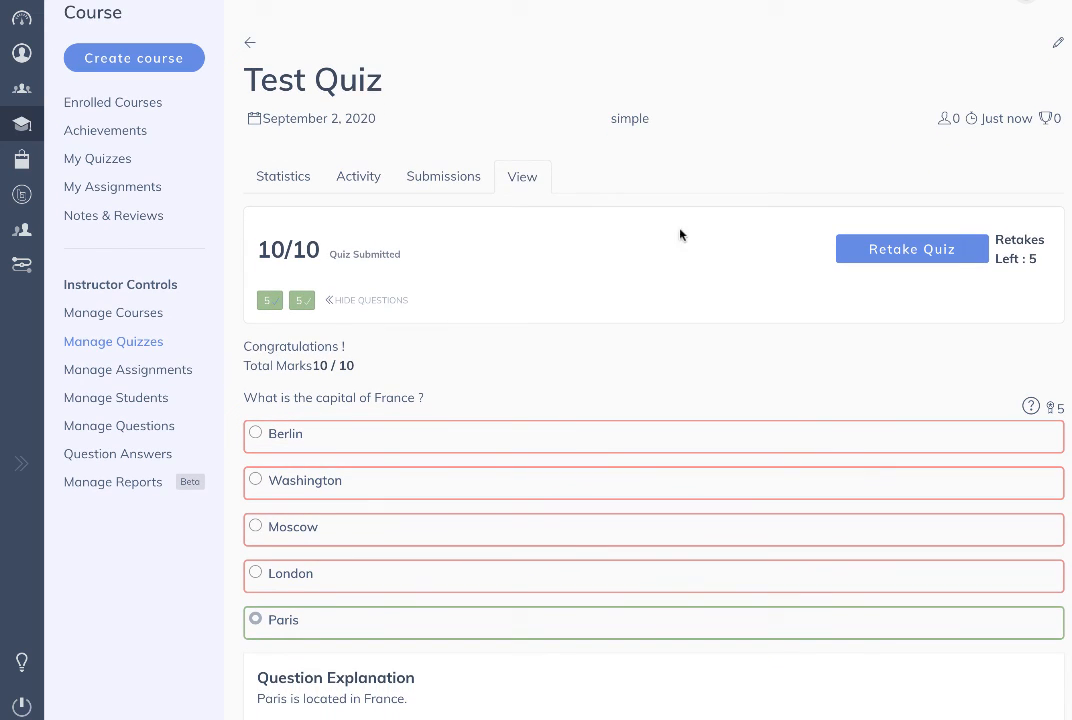
{"action": "left_click", "coordinate": [120, 424]}
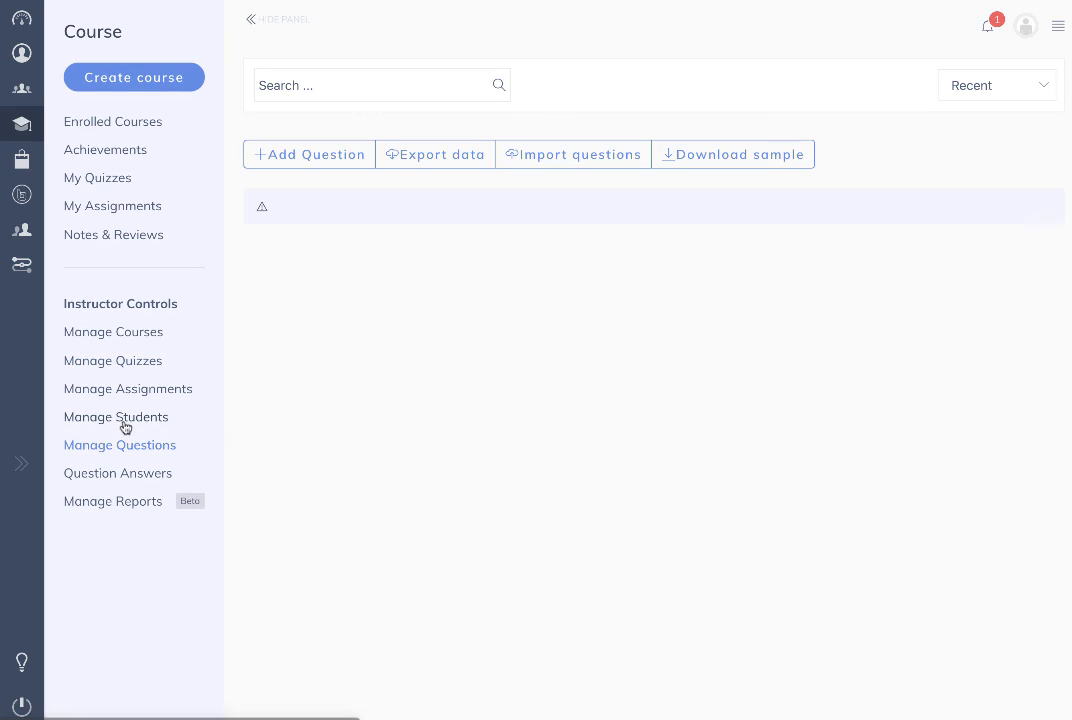